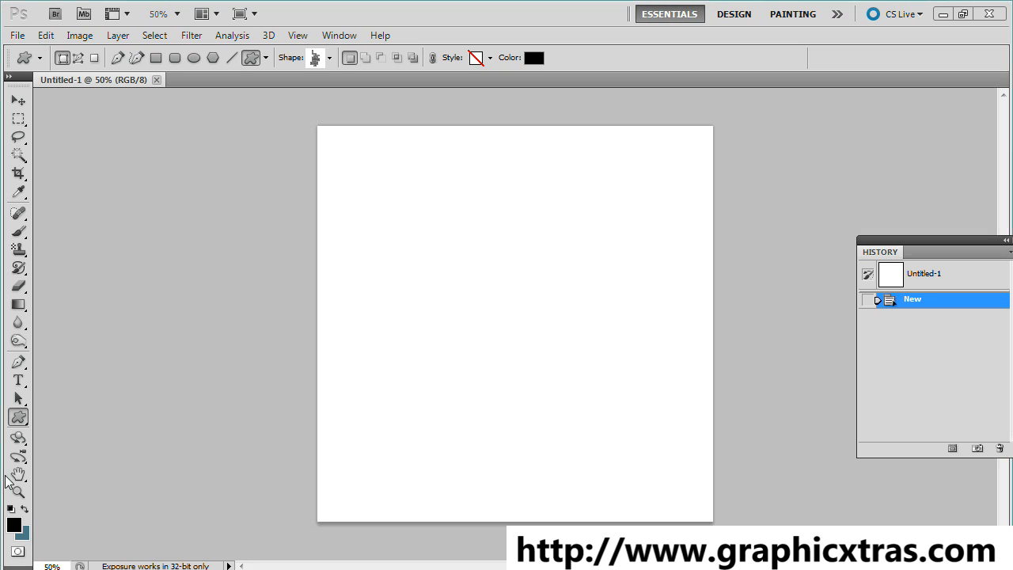
{"action": "mouse_move", "coordinate": [505, 29]}
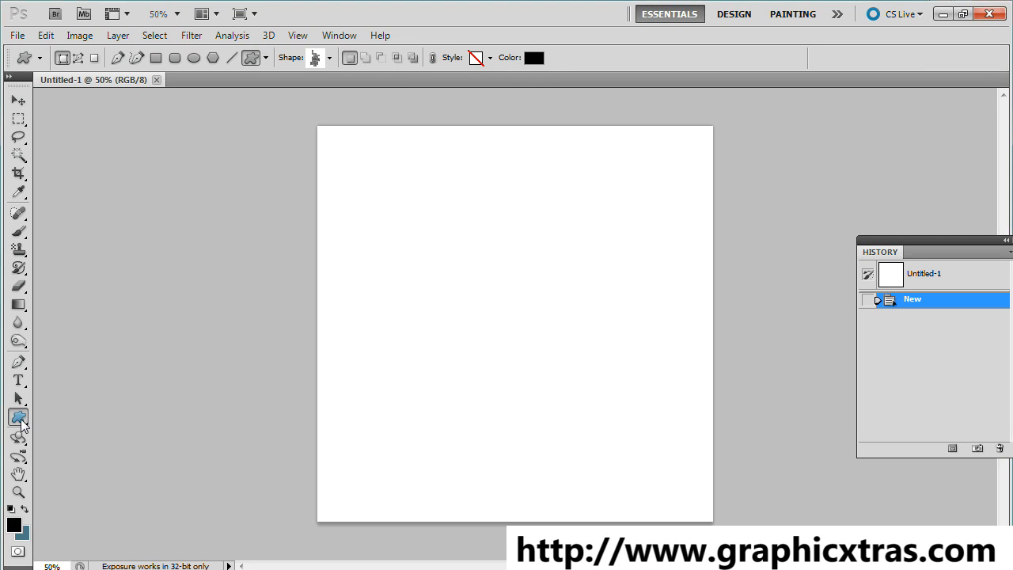
Step: Switch to the Custom Shape Tool and show the loaded lattice shapes in the Shape picker
{"action": "left_click", "coordinate": [329, 58]}
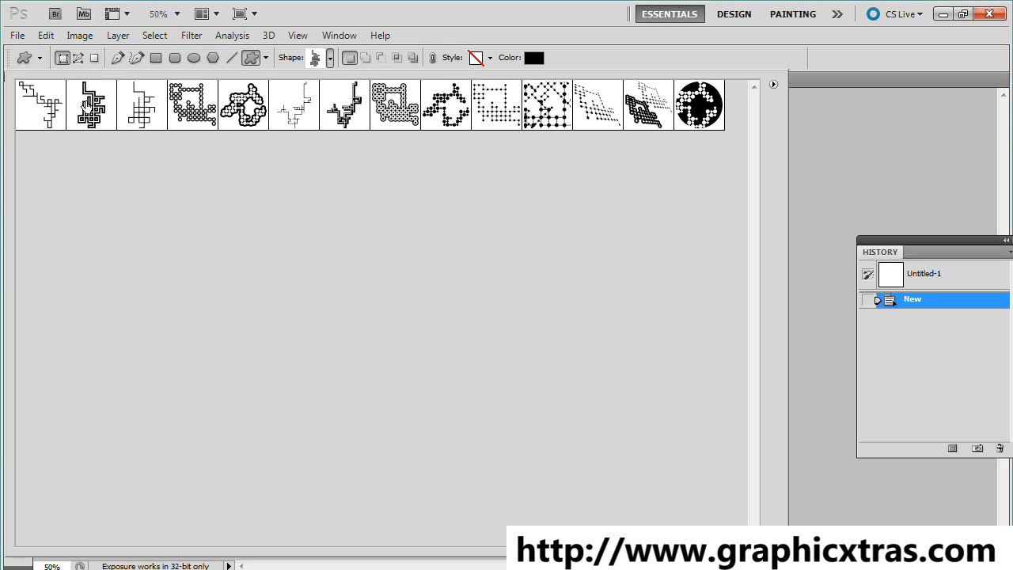
{"action": "mouse_move", "coordinate": [298, 105]}
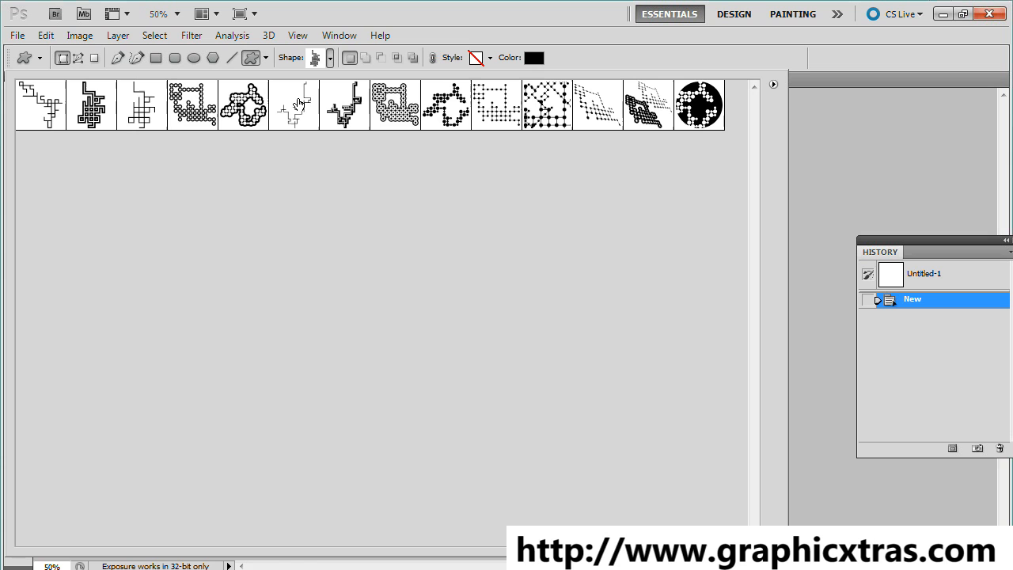
{"action": "mouse_move", "coordinate": [295, 103]}
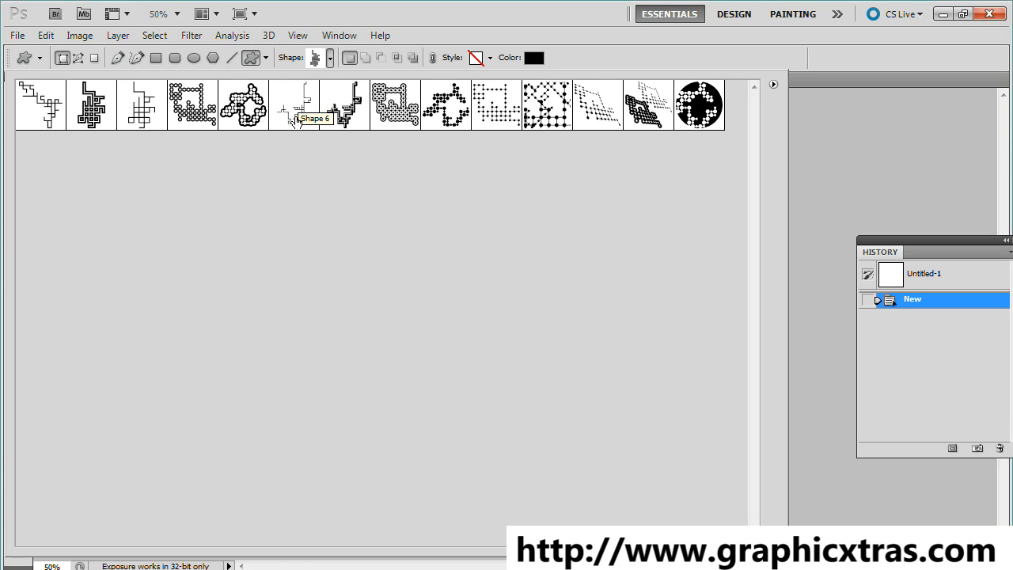
{"action": "mouse_move", "coordinate": [297, 109]}
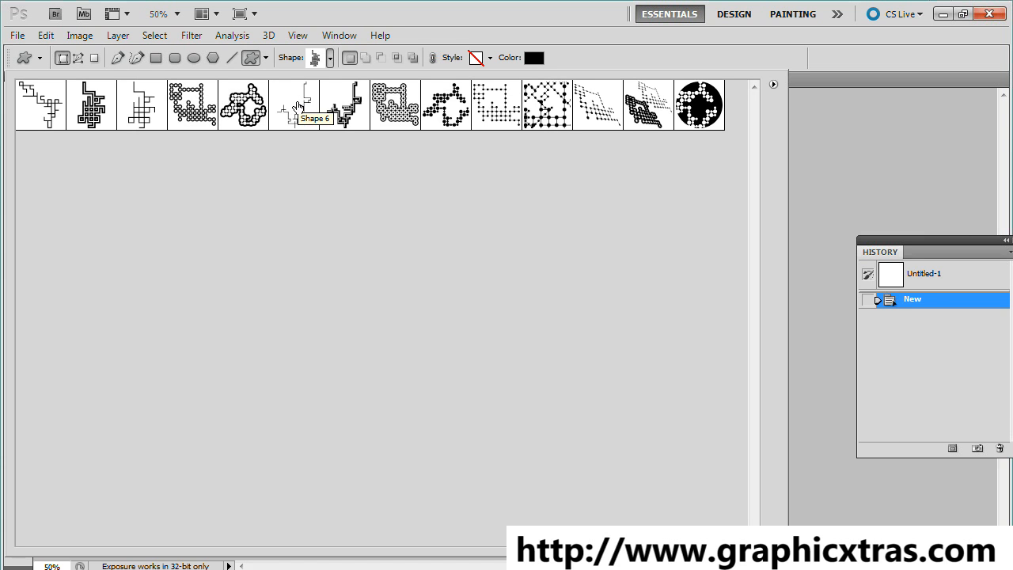
{"action": "mouse_move", "coordinate": [162, 87]}
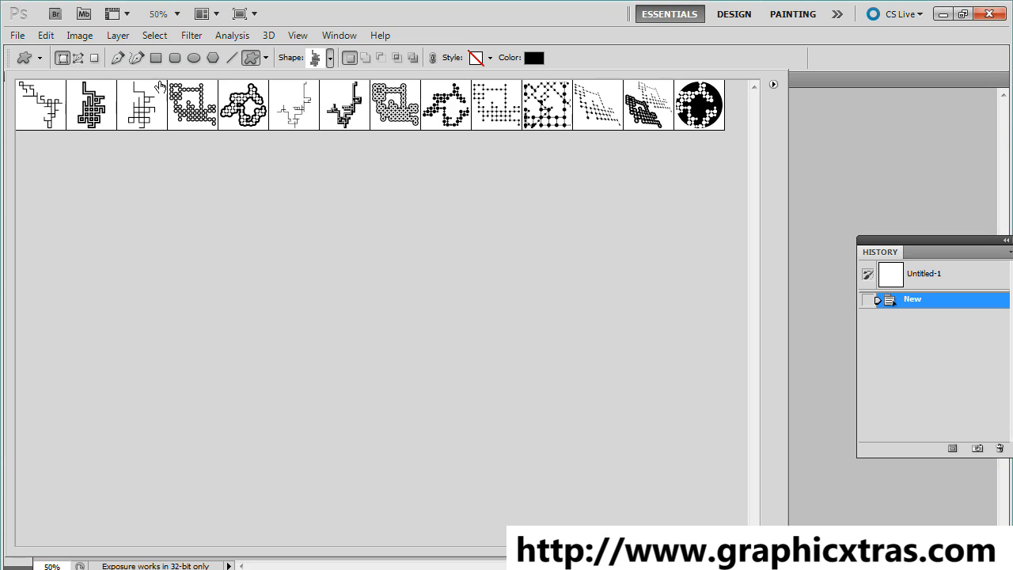
{"action": "mouse_move", "coordinate": [91, 105]}
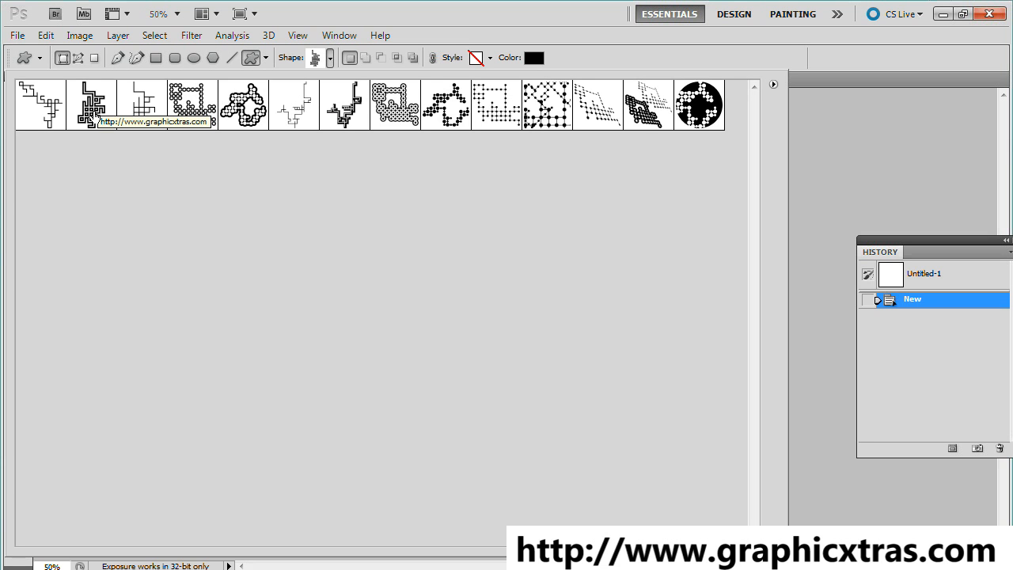
{"action": "mouse_move", "coordinate": [41, 110]}
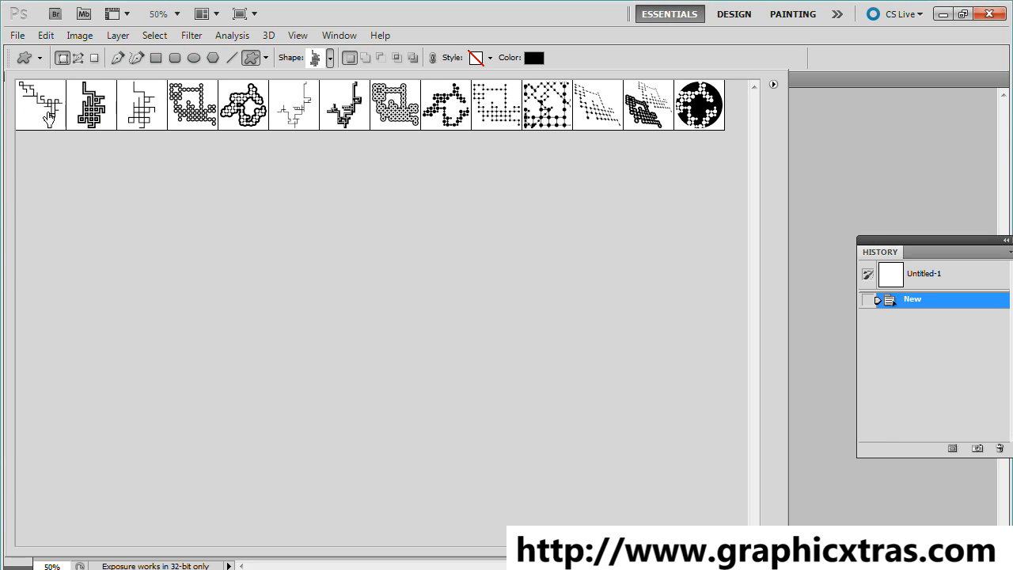
{"action": "mouse_move", "coordinate": [89, 111]}
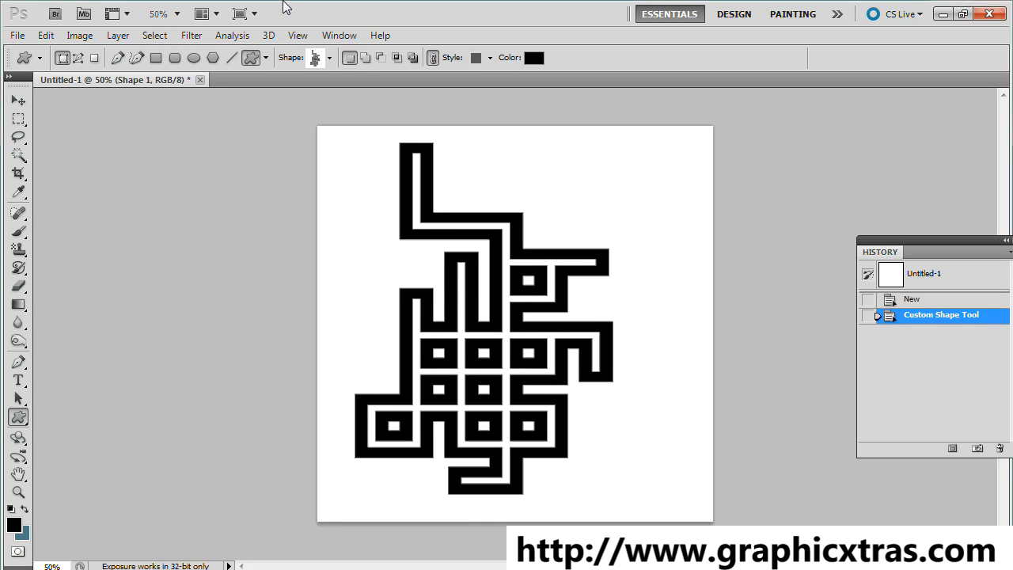
Step: Free-transform the black lattice shape wider and slightly taller to fill the canvas, then commit
{"action": "left_click", "coordinate": [18, 101]}
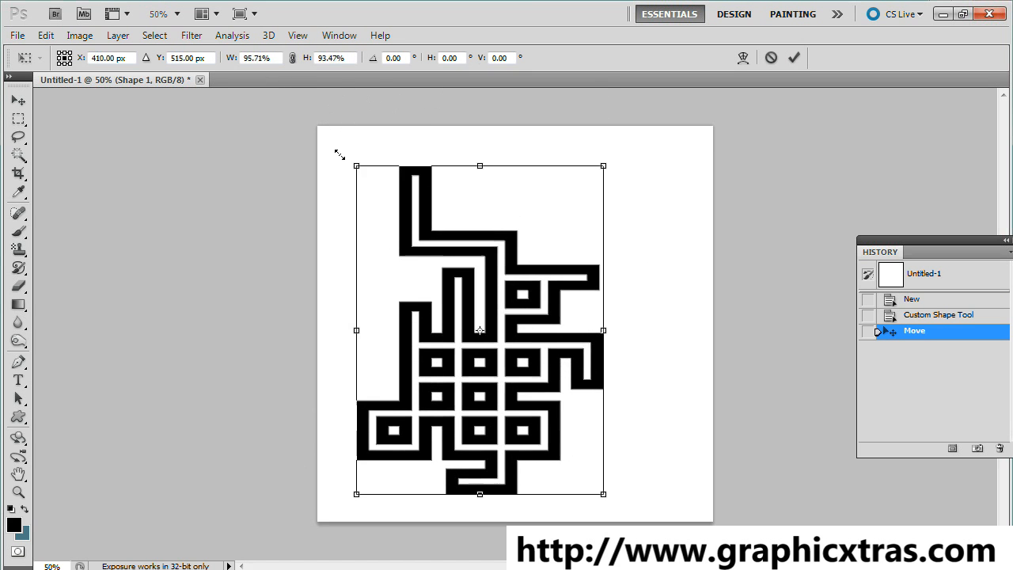
{"action": "left_click_drag", "start_coordinate": [603, 166], "coordinate": [651, 179]}
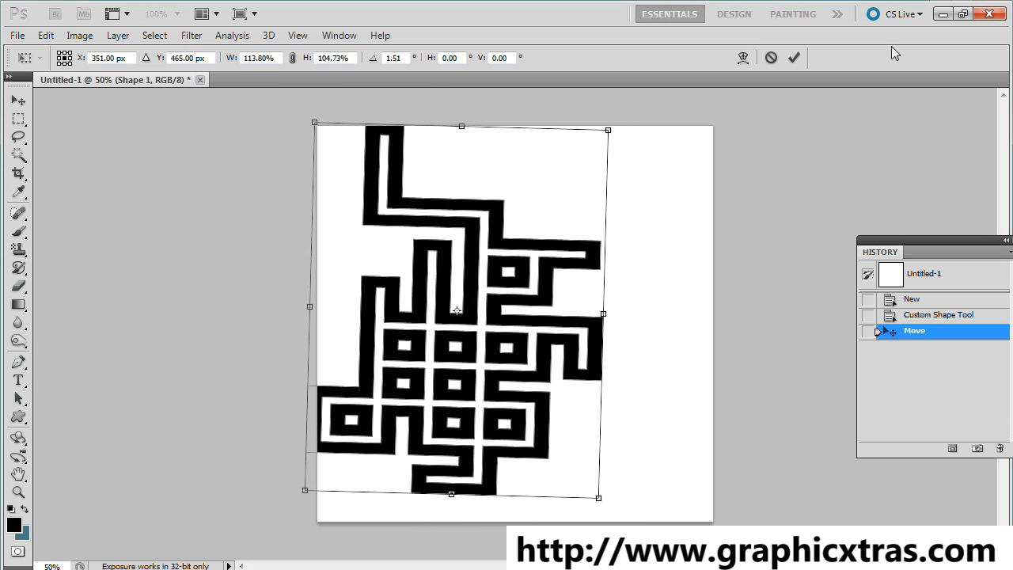
{"action": "left_click", "coordinate": [794, 57]}
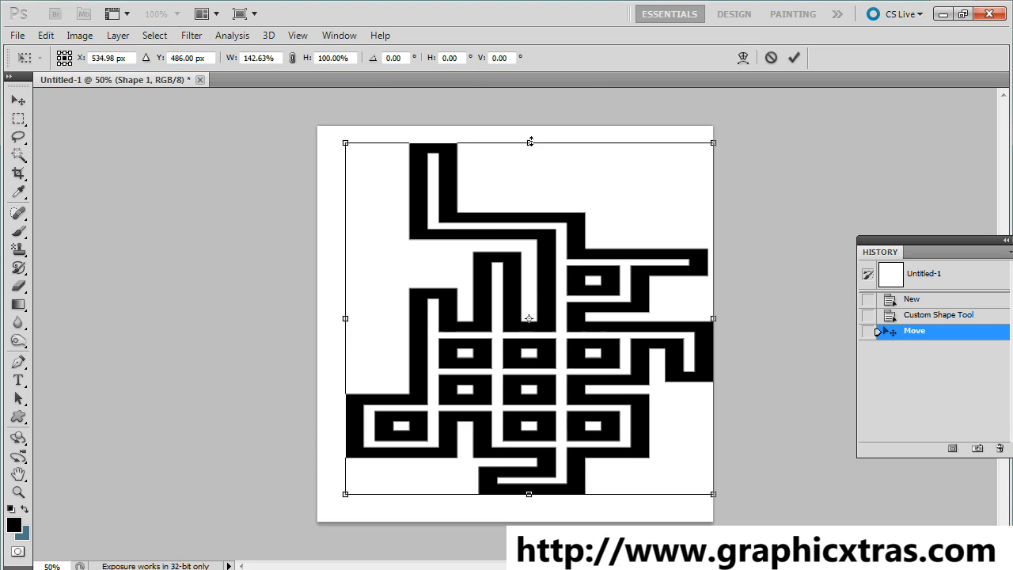
{"action": "left_click_drag", "start_coordinate": [529, 142], "coordinate": [519, 118]}
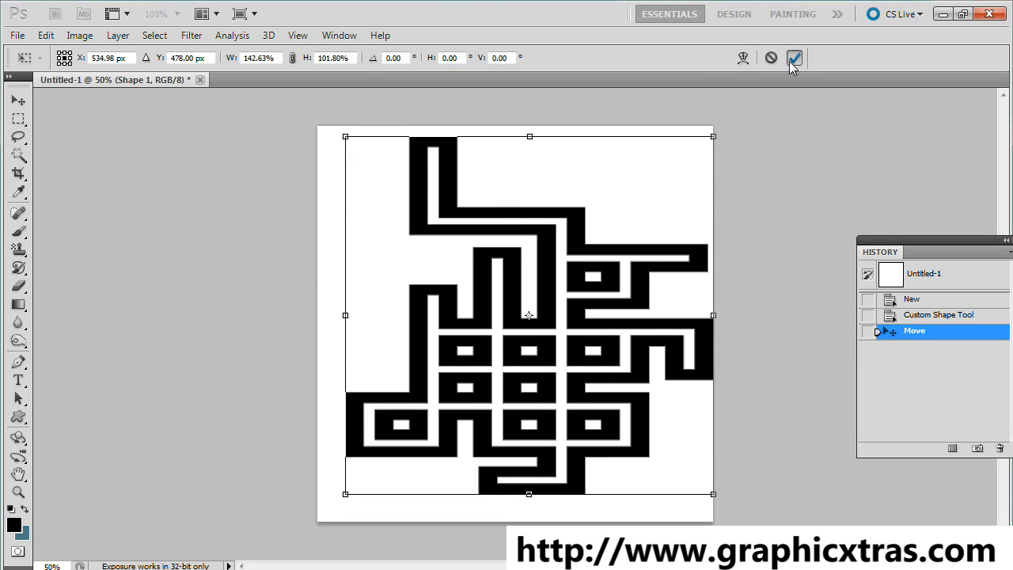
{"action": "left_click", "coordinate": [795, 57]}
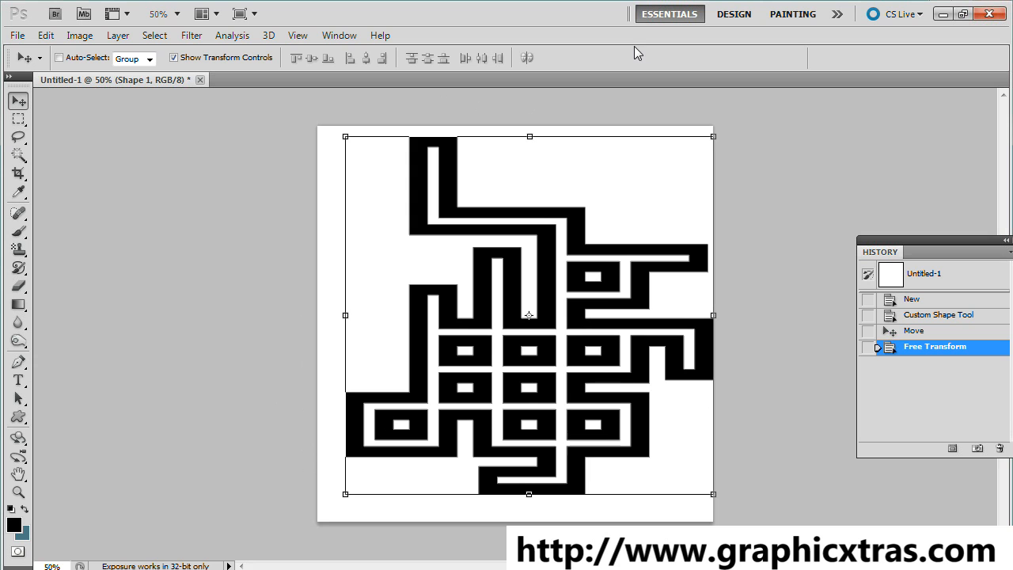
{"action": "mouse_move", "coordinate": [688, 129]}
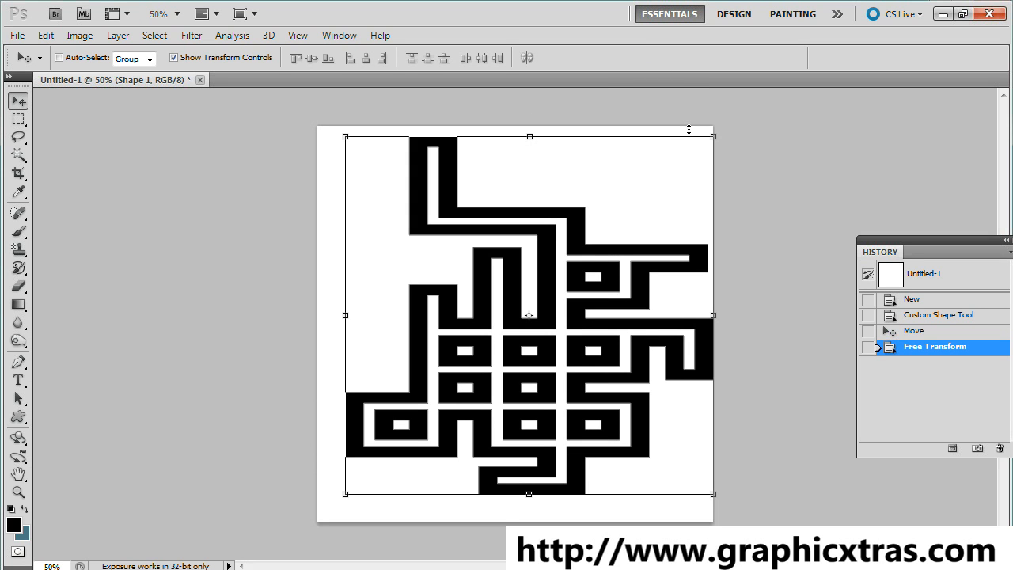
{"action": "mouse_move", "coordinate": [656, 265]}
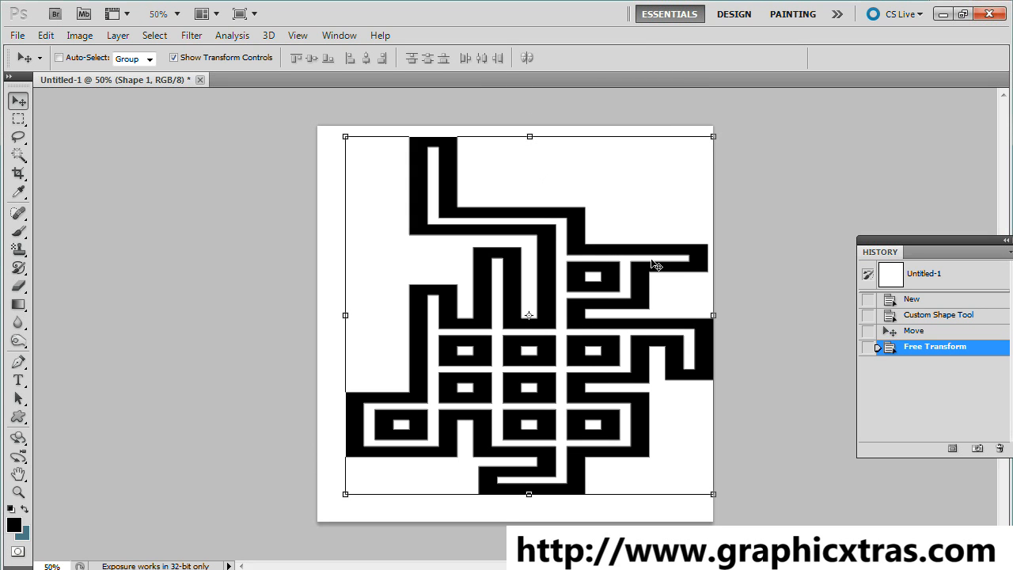
{"action": "mouse_move", "coordinate": [697, 158]}
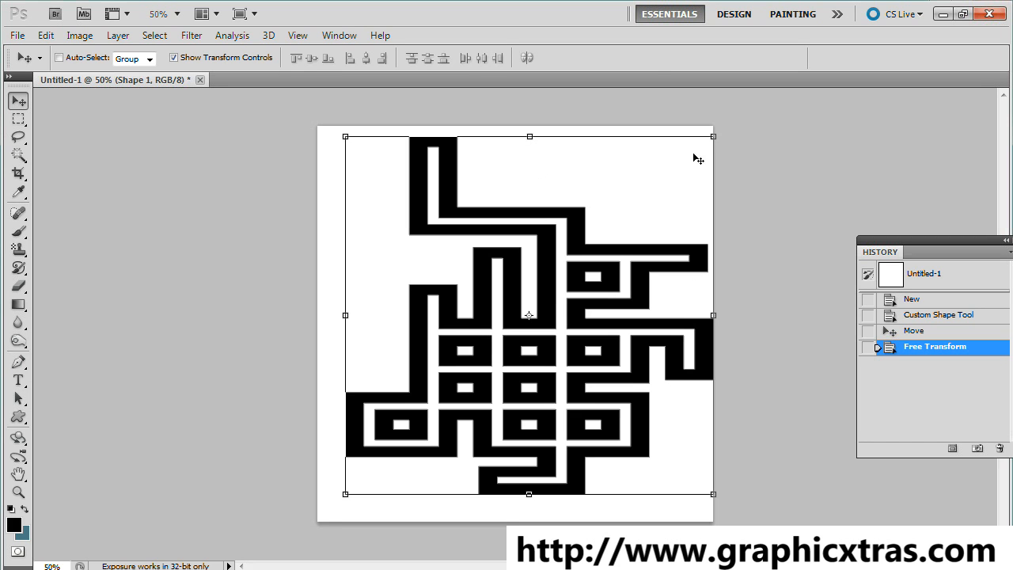
{"action": "mouse_move", "coordinate": [699, 149]}
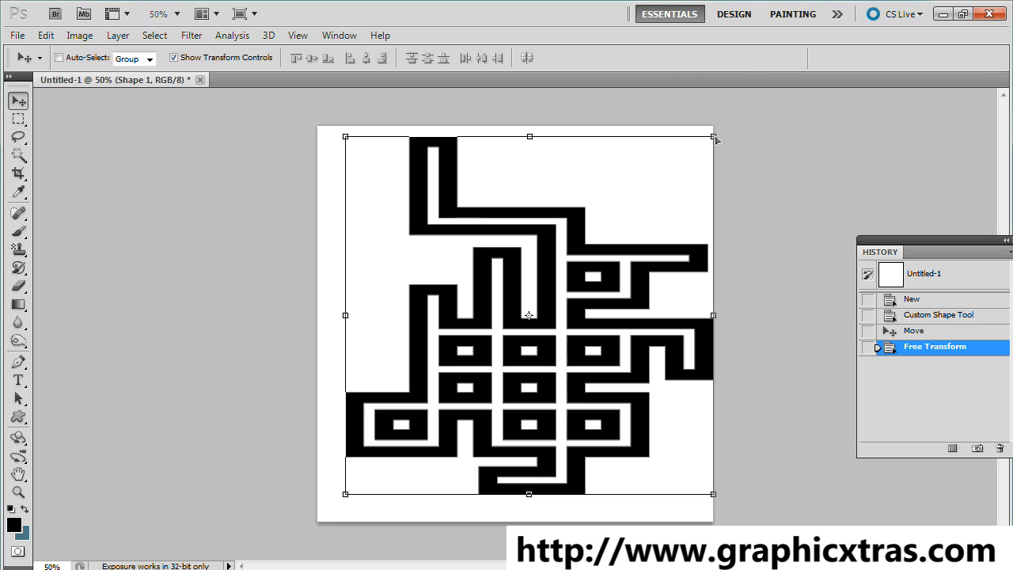
Step: Drag the lattice's top-right corner down and bottom-right corner inward to slant it
{"action": "left_click_drag", "start_coordinate": [713, 137], "coordinate": [630, 258]}
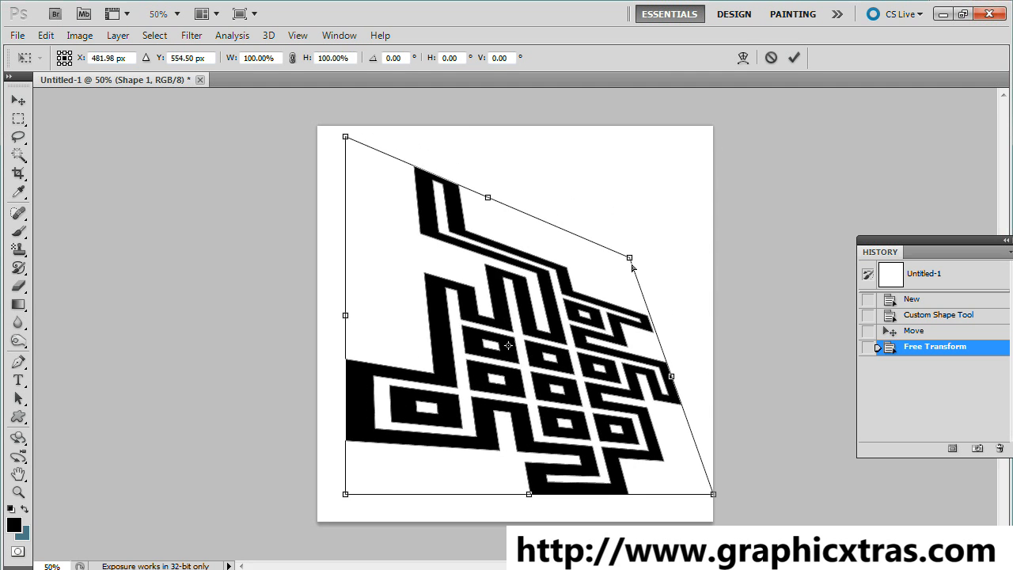
{"action": "left_click_drag", "start_coordinate": [629, 258], "coordinate": [558, 305]}
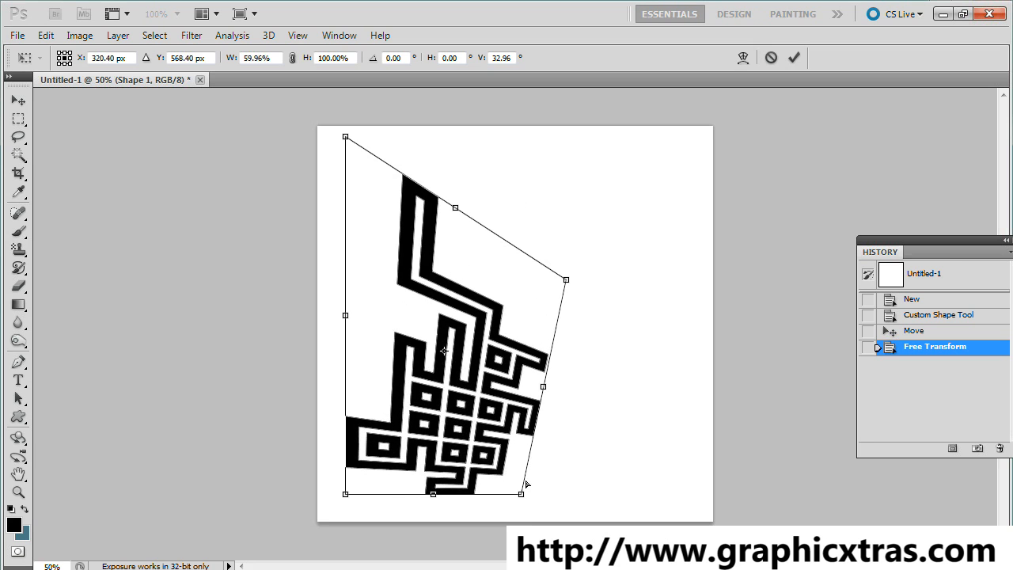
{"action": "left_click_drag", "start_coordinate": [528, 483], "coordinate": [703, 493]}
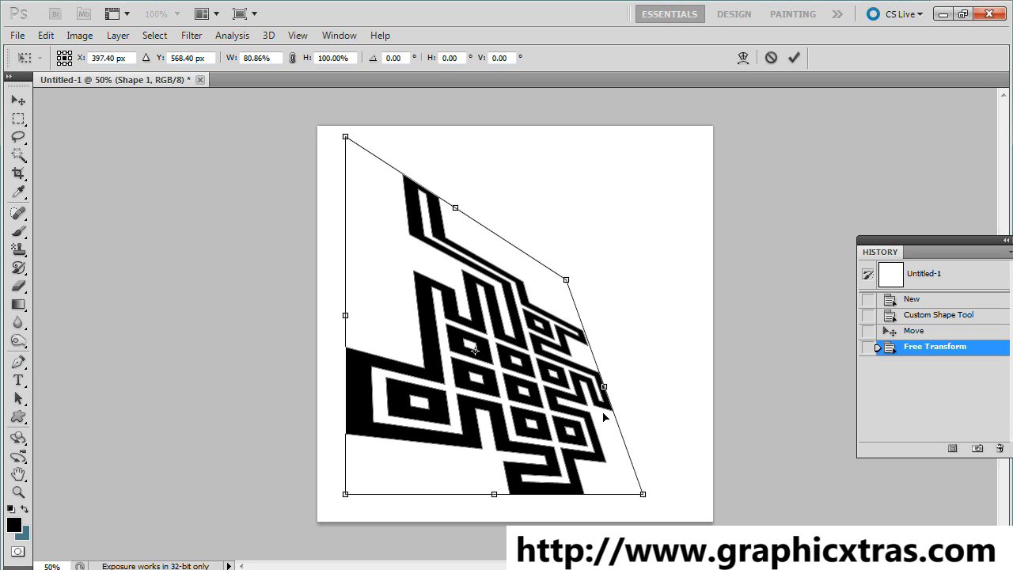
{"action": "mouse_move", "coordinate": [558, 256]}
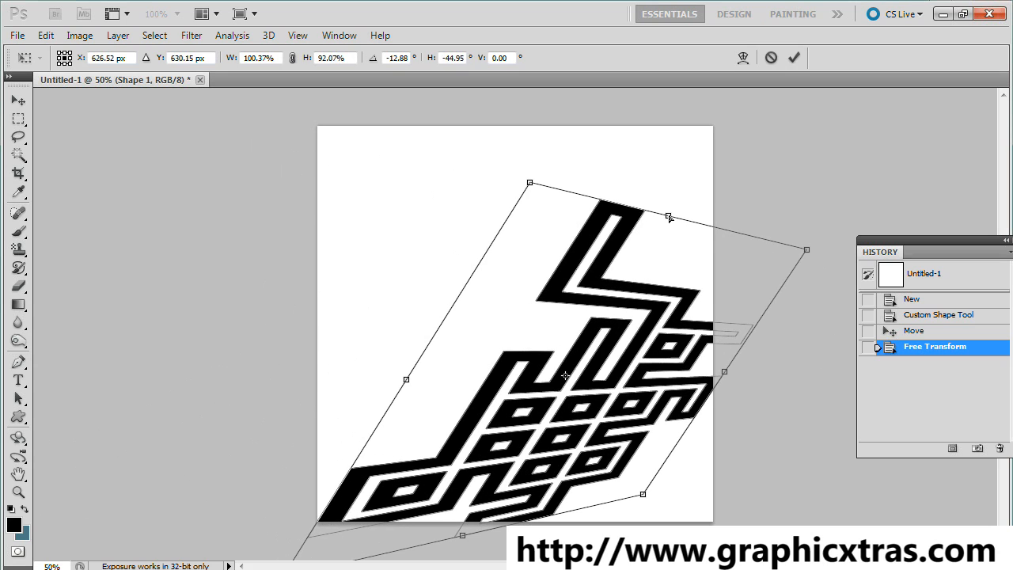
Step: Skew the lattice further so it leans diagonally past the canvas edges
{"action": "left_click_drag", "start_coordinate": [669, 217], "coordinate": [590, 224]}
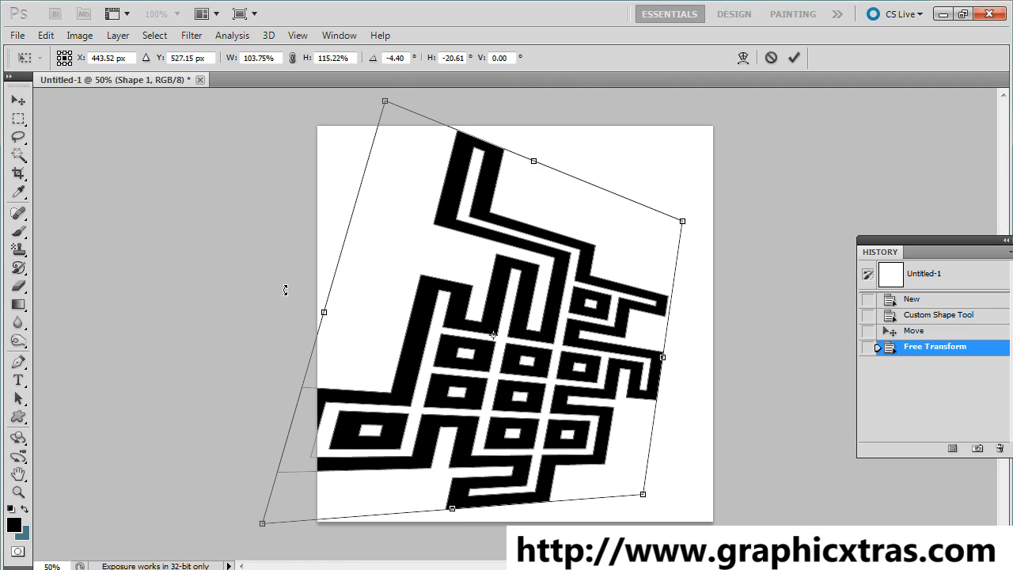
{"action": "mouse_move", "coordinate": [472, 79]}
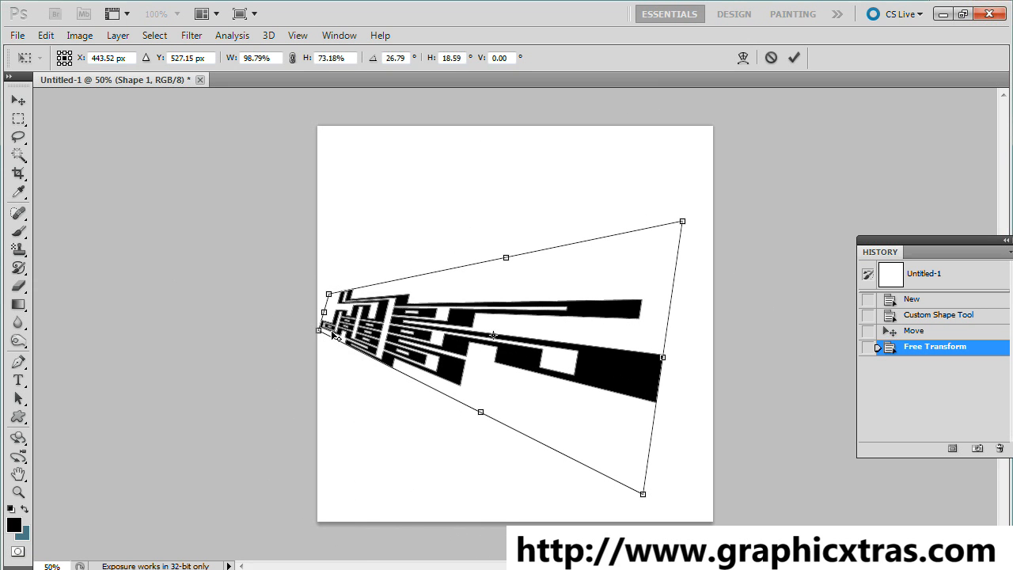
{"action": "mouse_move", "coordinate": [310, 301]}
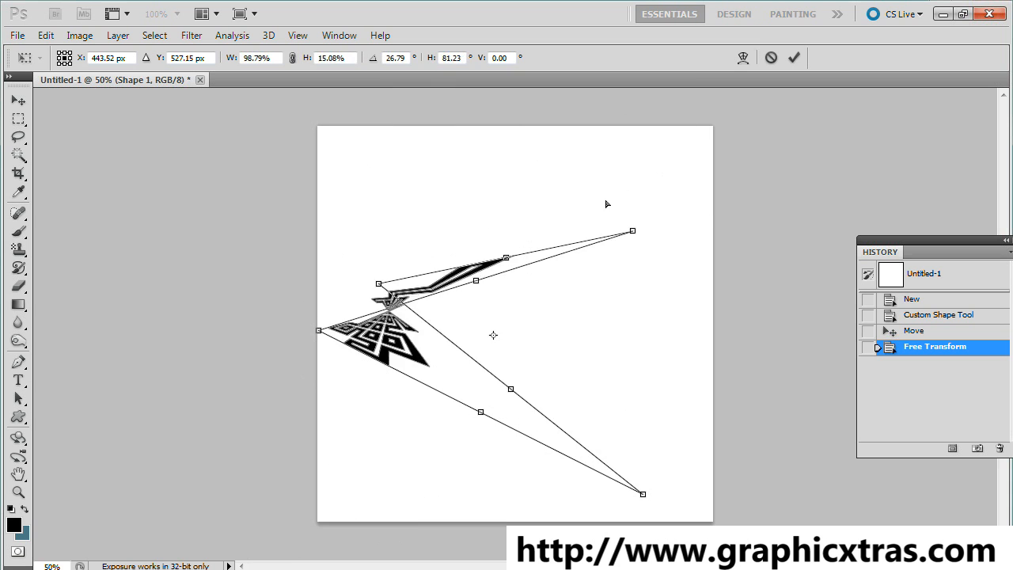
Step: Pull a corner far left to deepen the lattice perspective and commit the distortion
{"action": "left_click_drag", "start_coordinate": [632, 231], "coordinate": [668, 223]}
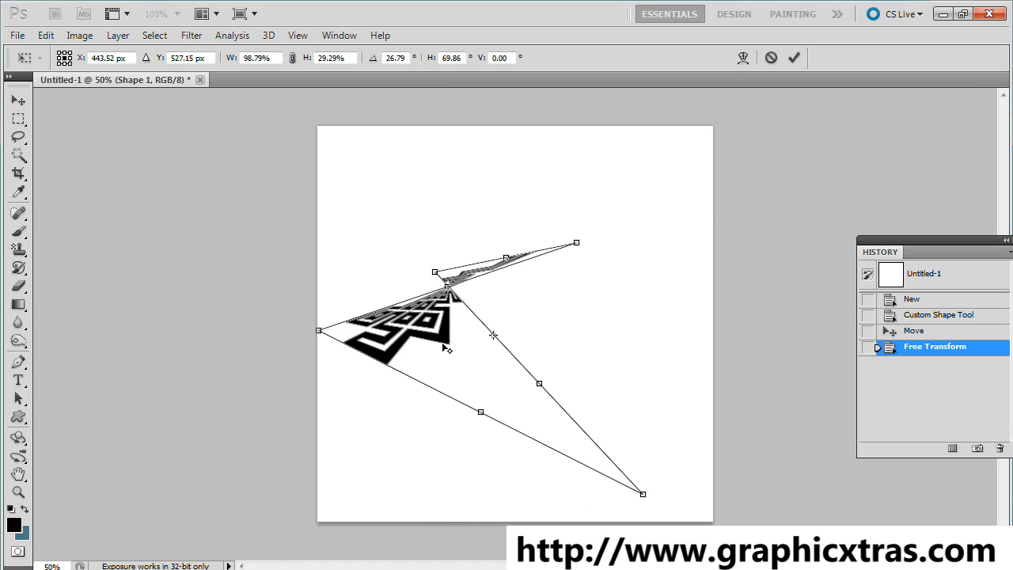
{"action": "mouse_move", "coordinate": [441, 281]}
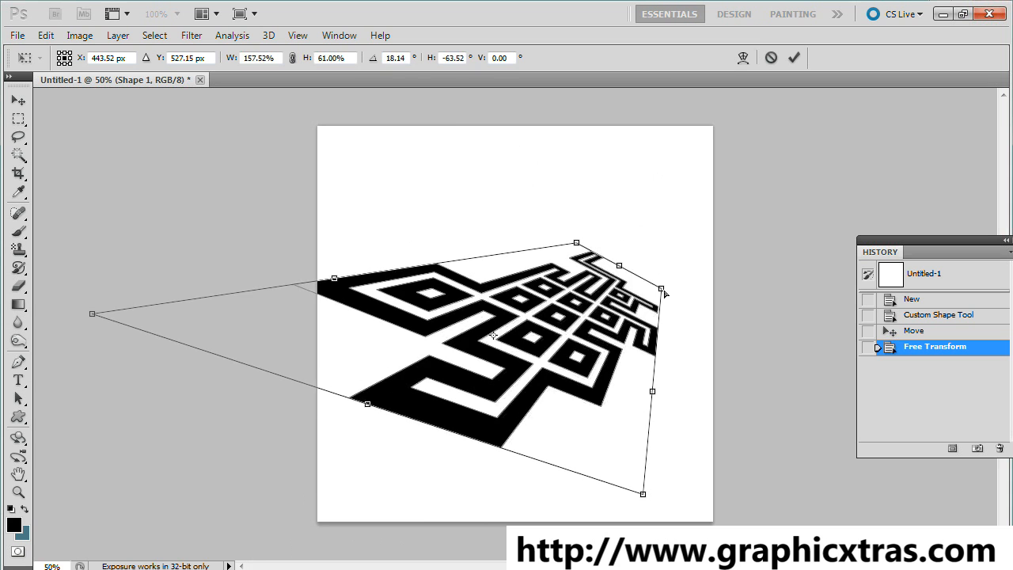
{"action": "left_click_drag", "start_coordinate": [661, 293], "coordinate": [564, 224]}
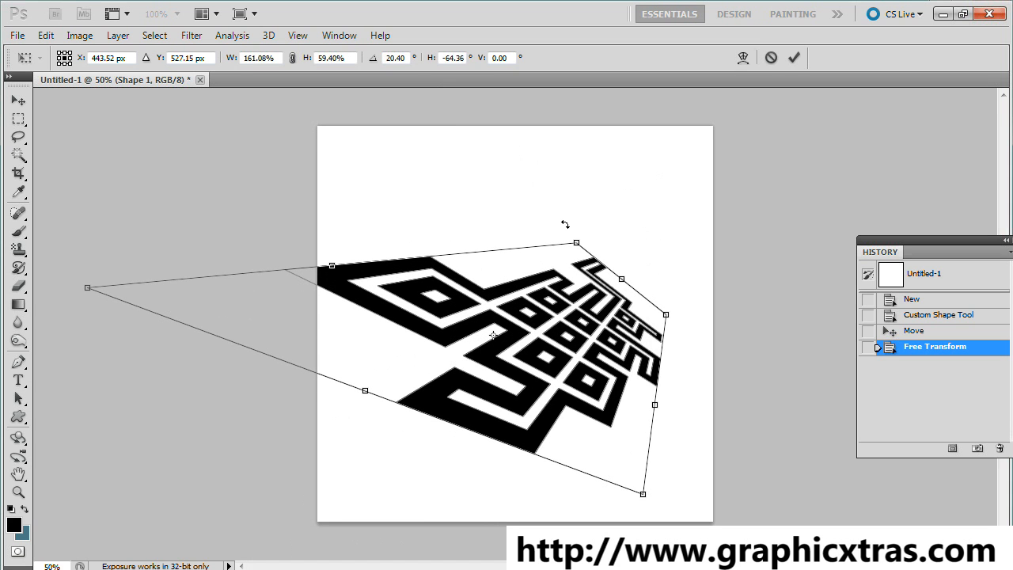
{"action": "mouse_move", "coordinate": [858, 59]}
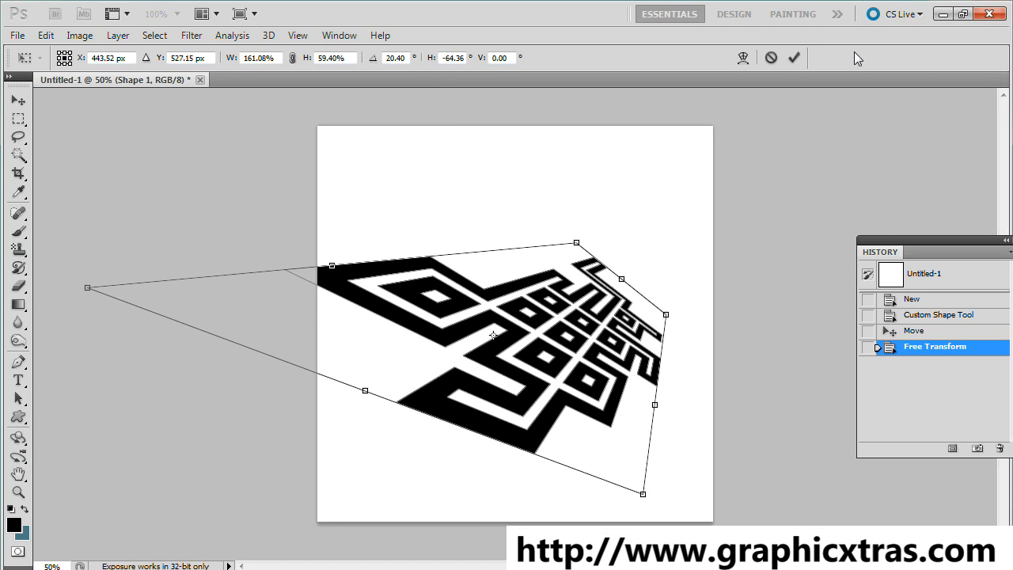
{"action": "left_click", "coordinate": [793, 57]}
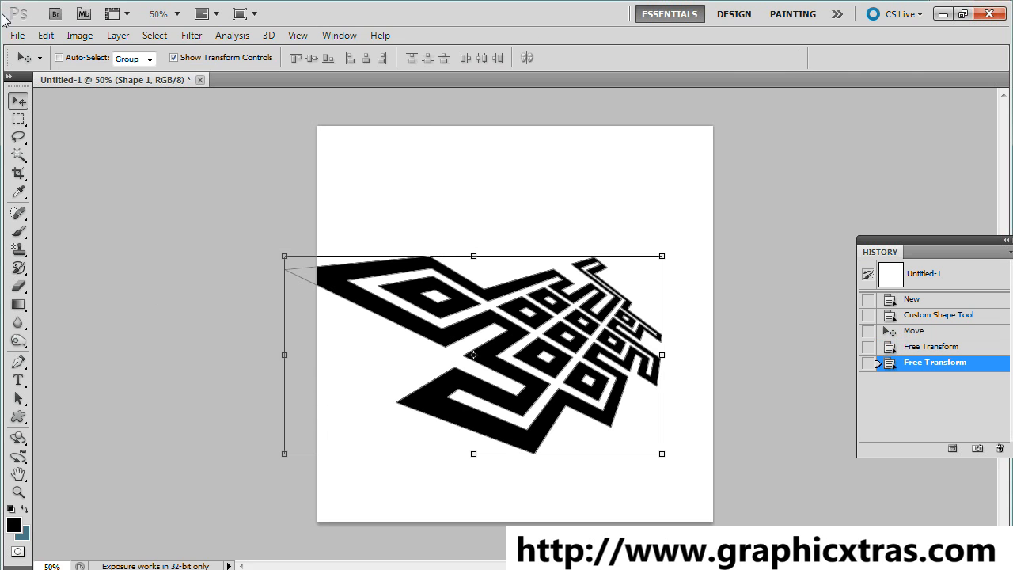
Step: Define the perspective lattice as a custom shape, keeping the name 'Shape 15'
{"action": "left_click", "coordinate": [45, 35]}
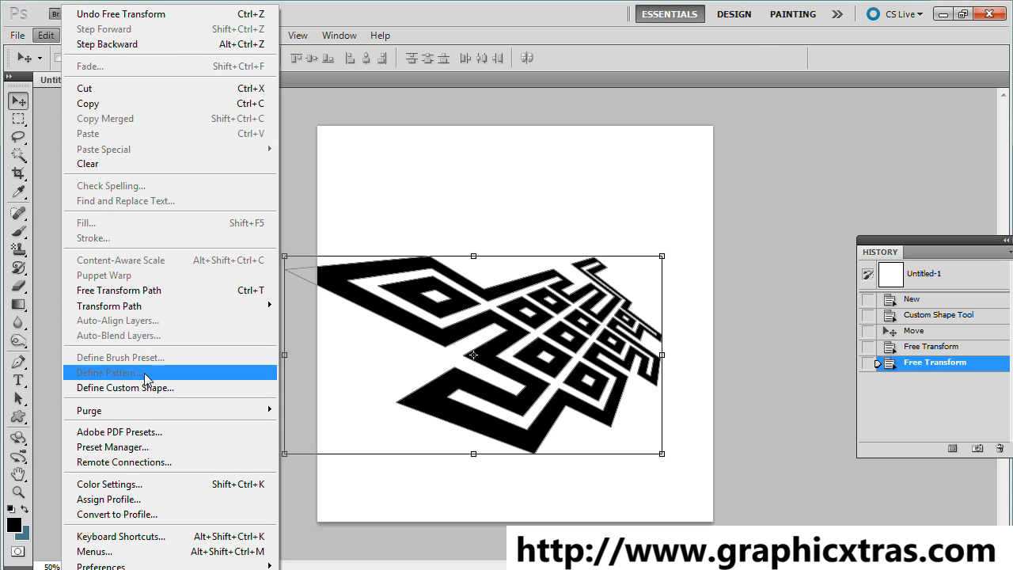
{"action": "left_click", "coordinate": [125, 388]}
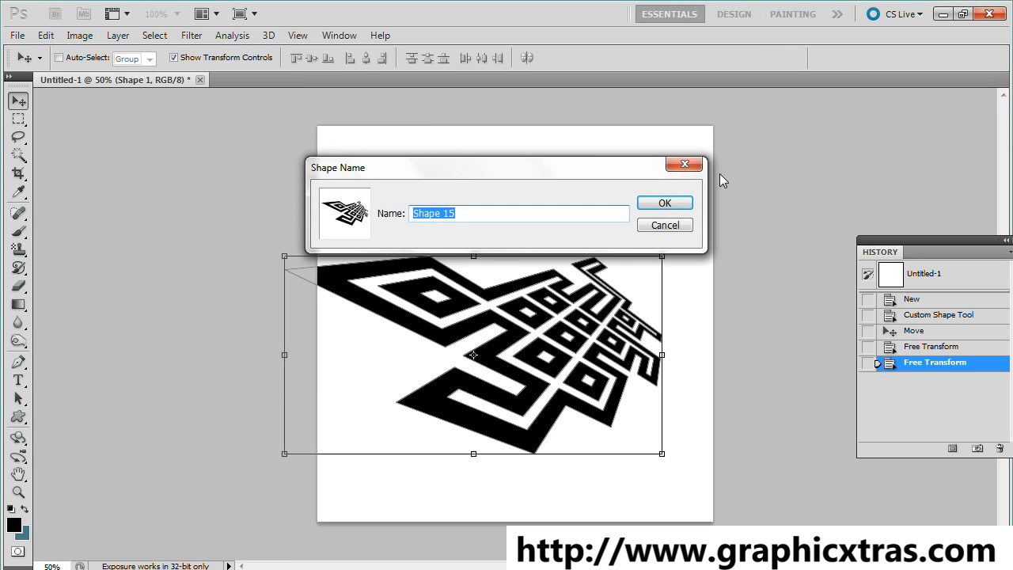
{"action": "left_click", "coordinate": [664, 203]}
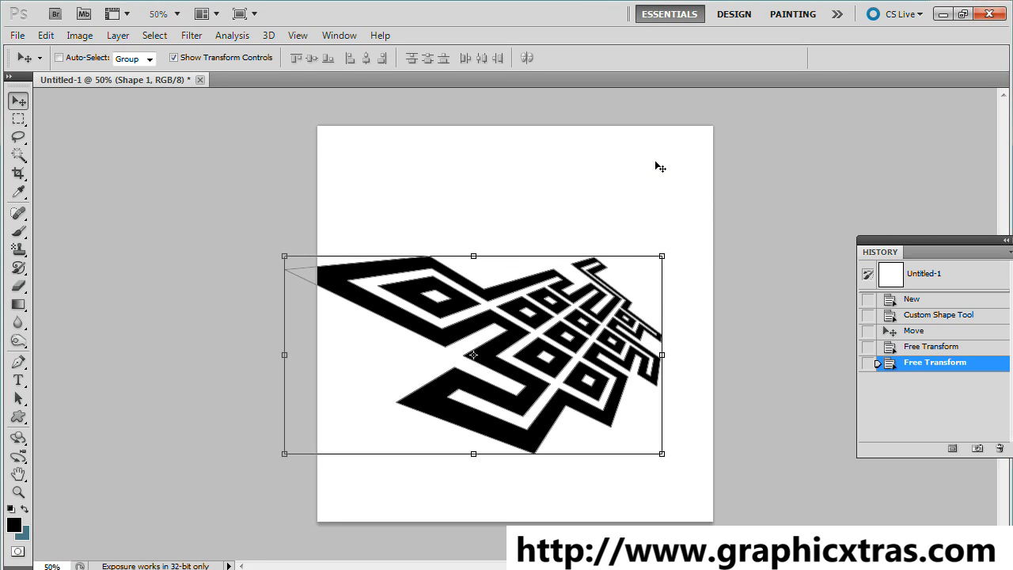
{"action": "mouse_move", "coordinate": [660, 242]}
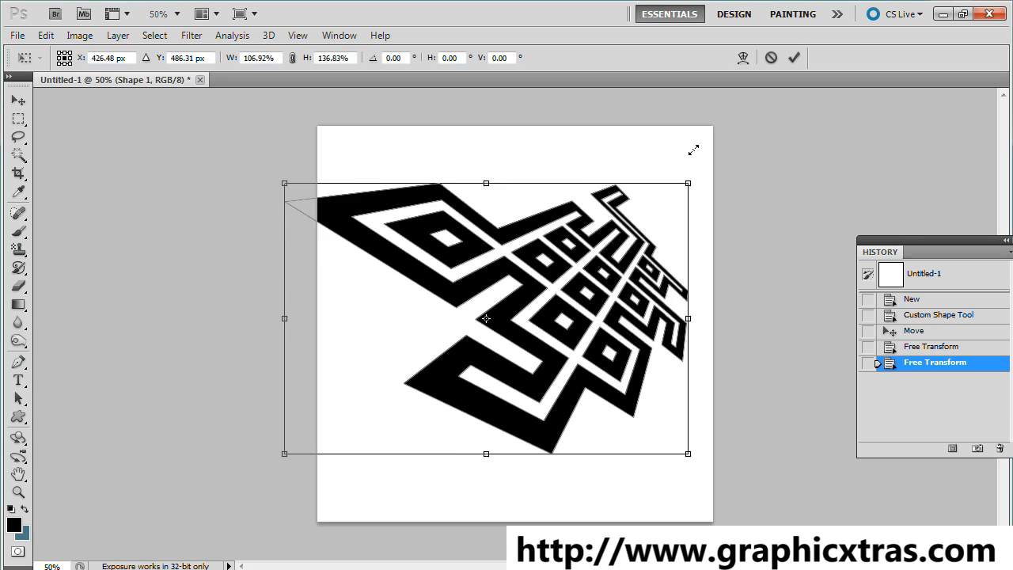
Step: Scale up and rotate the lattice diagonally down the canvas's left side, committing the transform
{"action": "left_click_drag", "start_coordinate": [688, 183], "coordinate": [647, 133]}
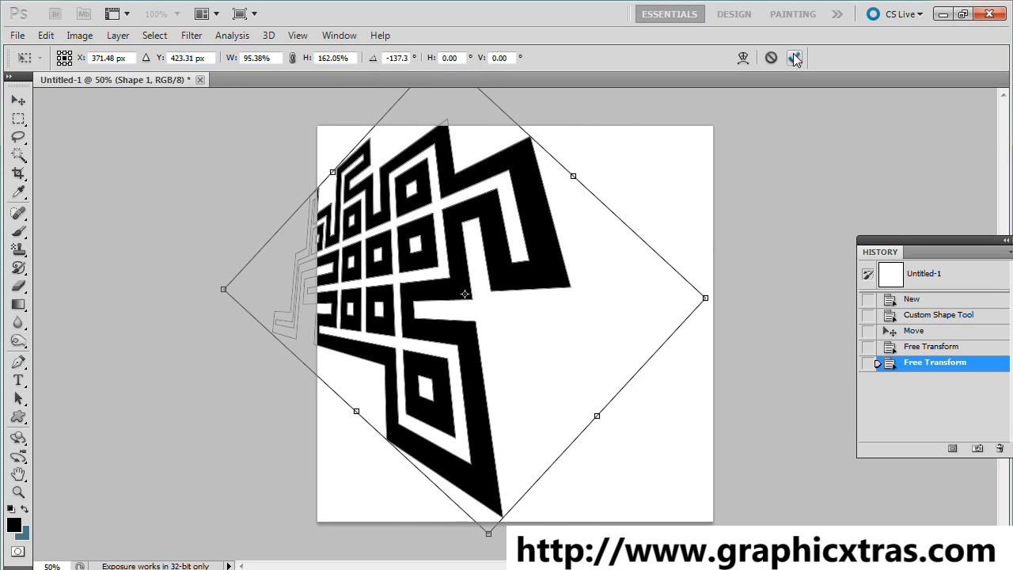
{"action": "left_click", "coordinate": [117, 35]}
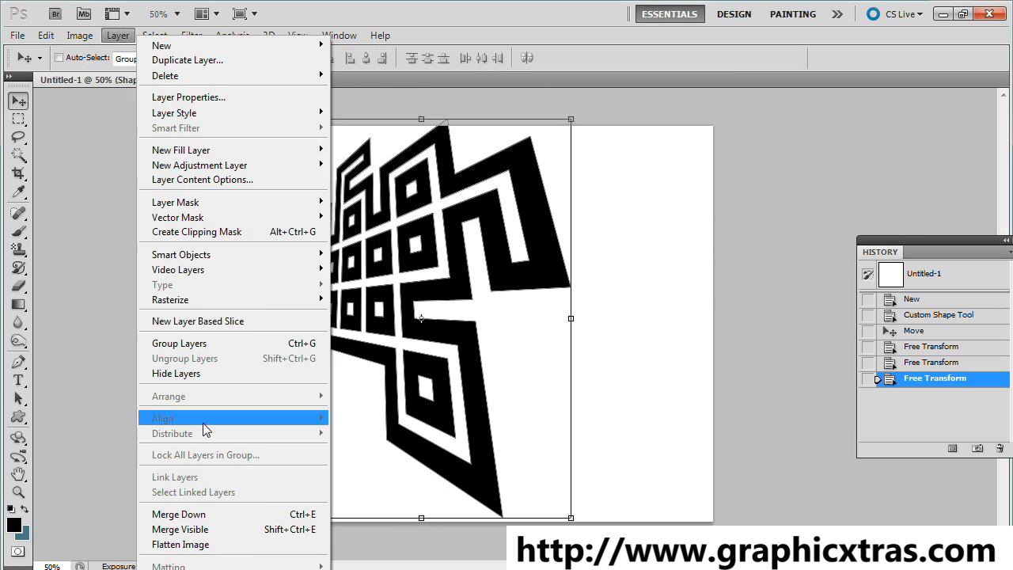
{"action": "mouse_move", "coordinate": [204, 430]}
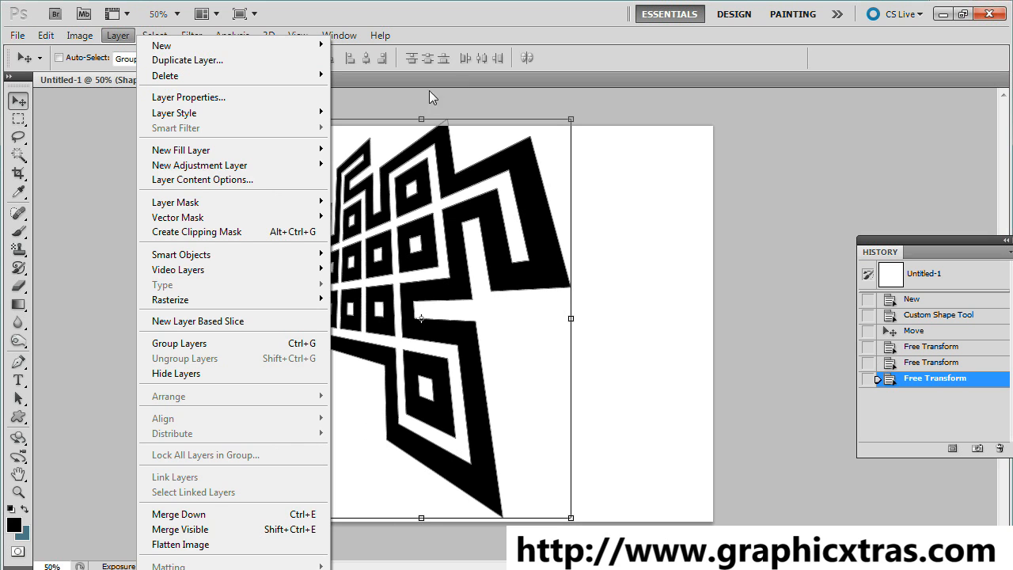
{"action": "mouse_move", "coordinate": [238, 46]}
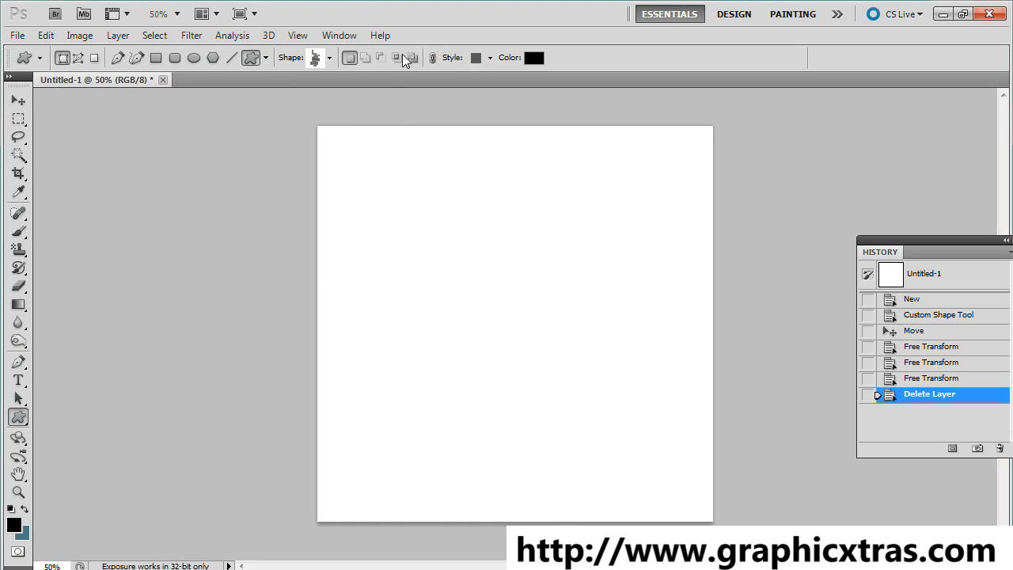
Step: Delete the old lattice layer and draw a dotted-grid lattice shape in perspective
{"action": "left_click", "coordinate": [328, 57]}
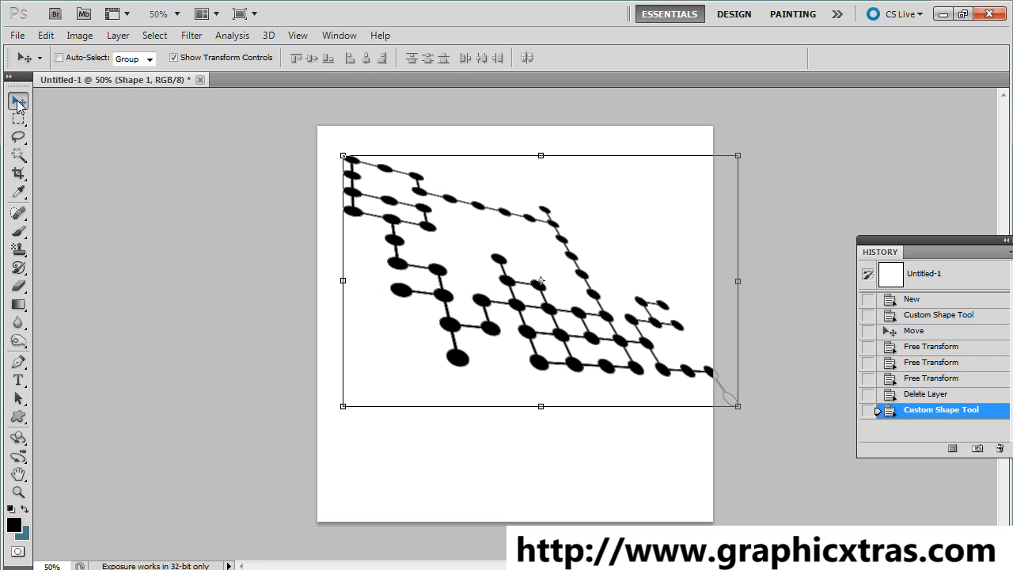
{"action": "mouse_move", "coordinate": [351, 162]}
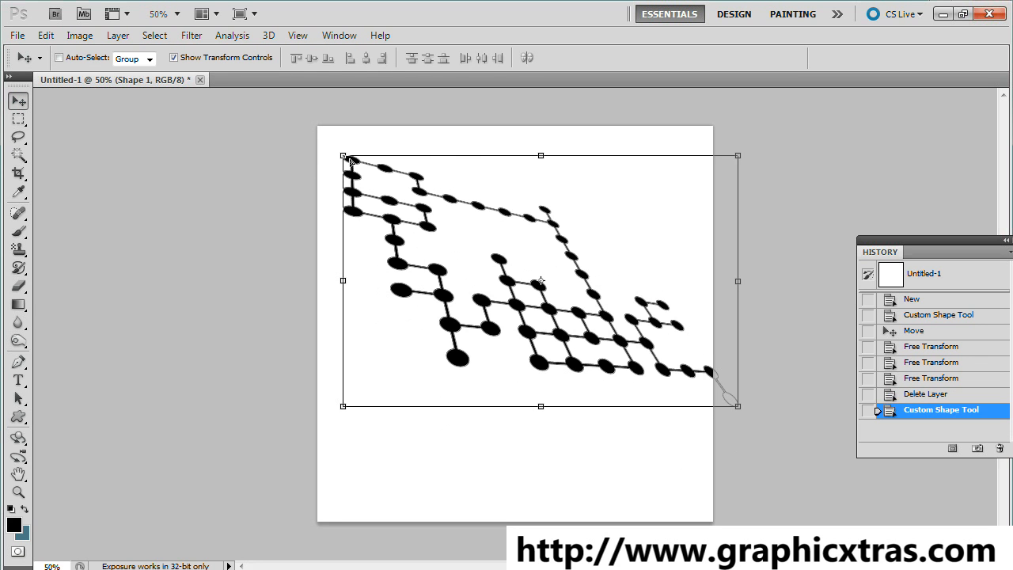